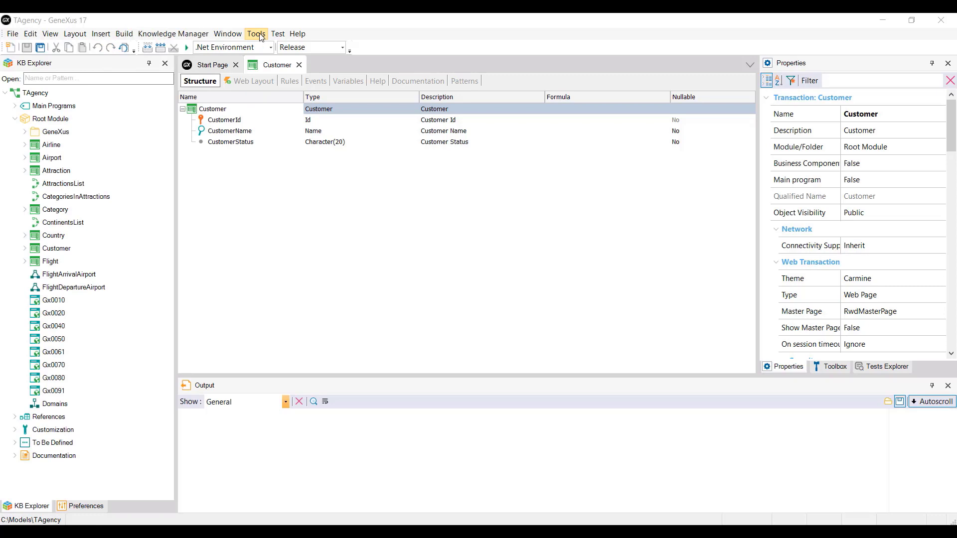
# - Show the Tools menu that holds Database Reverse Engineering
pyautogui.click(255, 34)
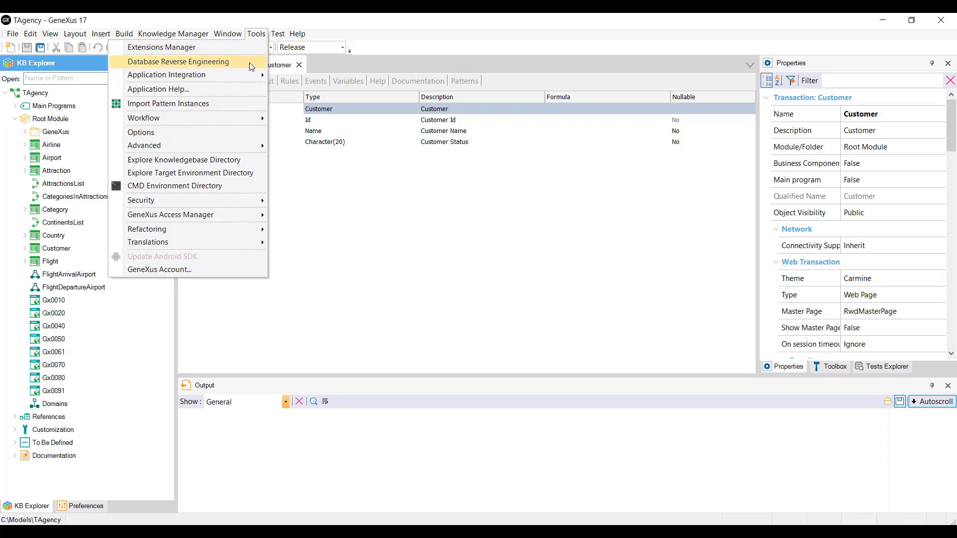
# - Launch Database Reverse Engineering and enter server GXN895\SQLEXPRESS2019 with database eCommerce
pyautogui.click(177, 62)
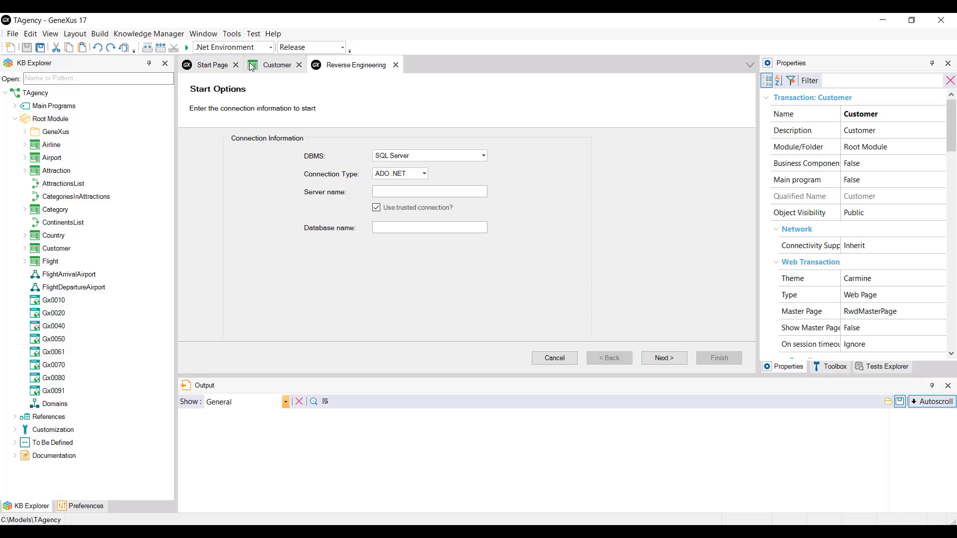
pyautogui.moveTo(448, 189)
pyautogui.write('e')
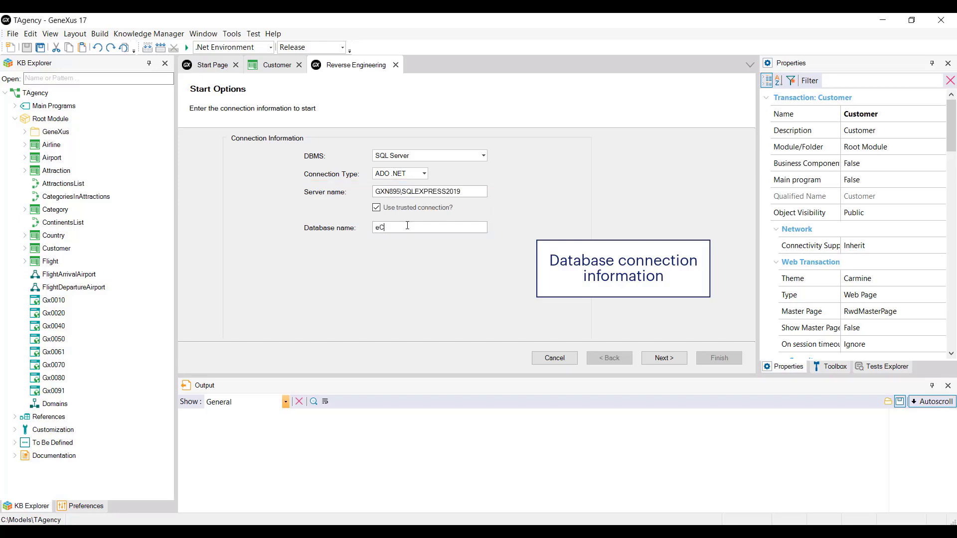
pyautogui.write('Commerce')
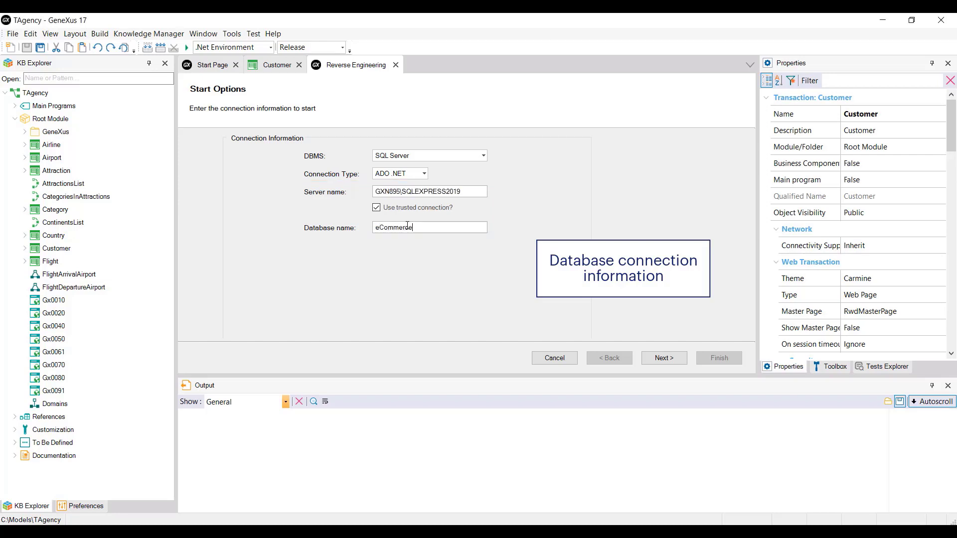
pyautogui.moveTo(678, 362)
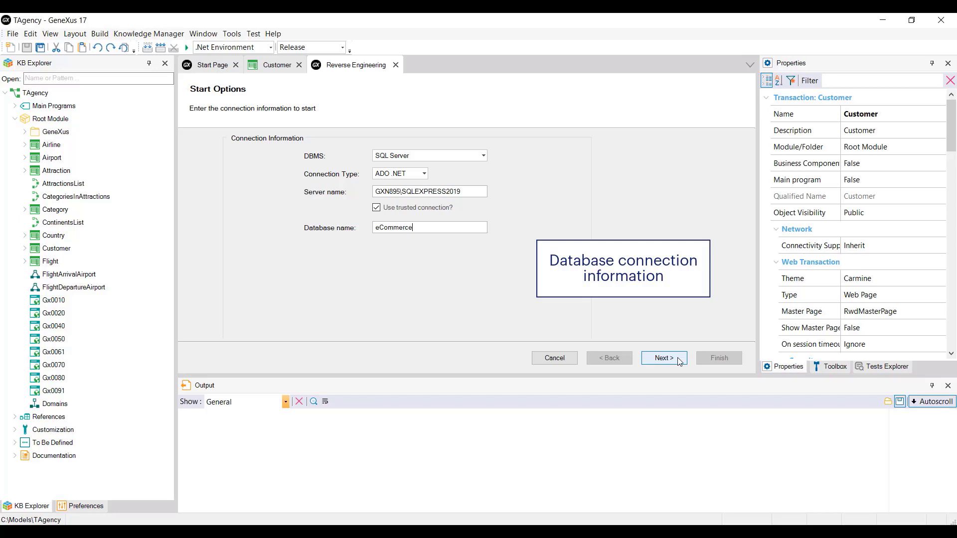
# - Load the eCommerce tables and exclude Product, keeping Continent and Customer selected
pyautogui.click(664, 357)
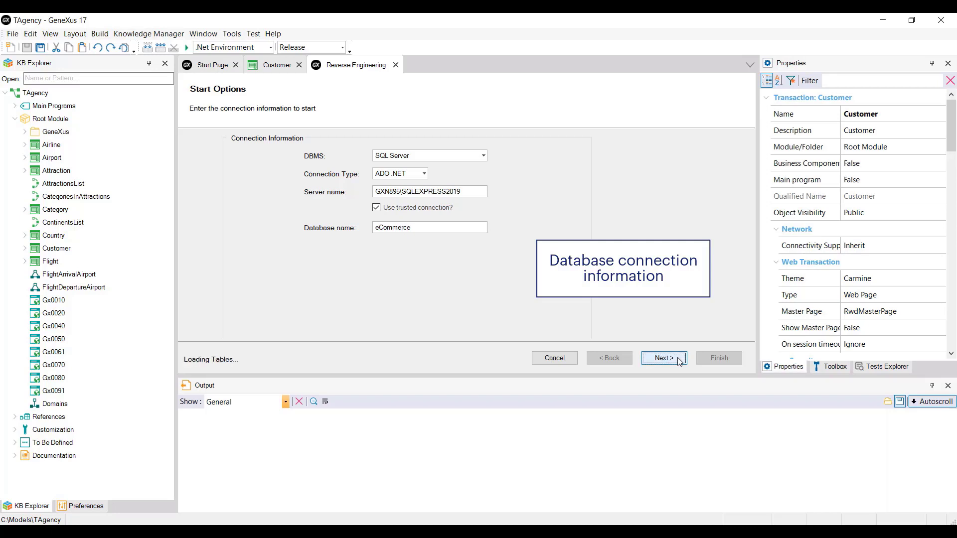
pyautogui.click(664, 358)
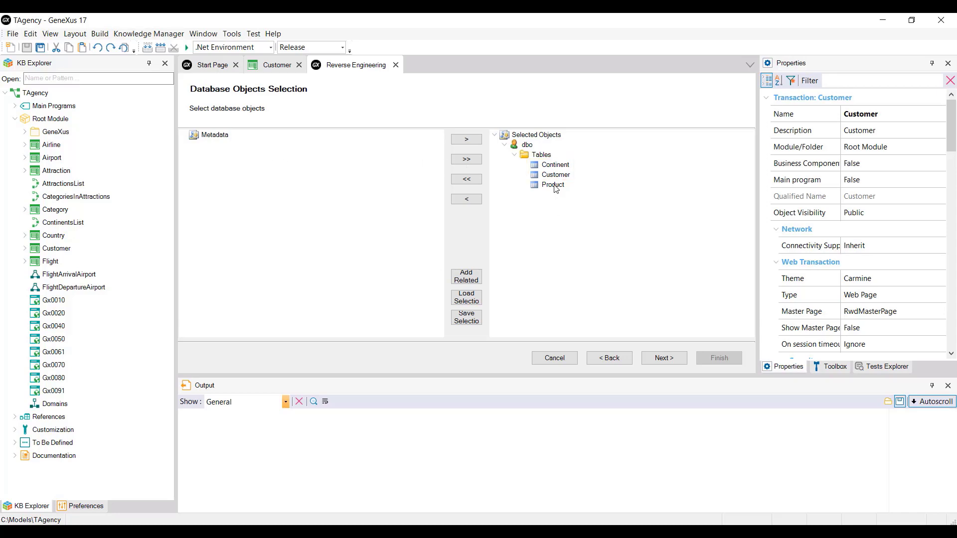
pyautogui.click(467, 199)
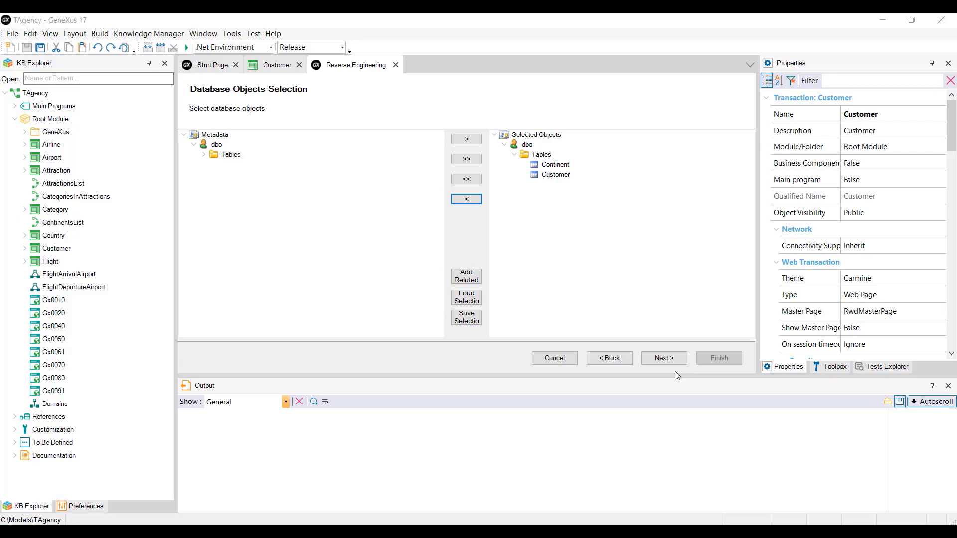
# - Generate the objects from Continent and Customer and show the Reverse Engineering Report
pyautogui.click(663, 358)
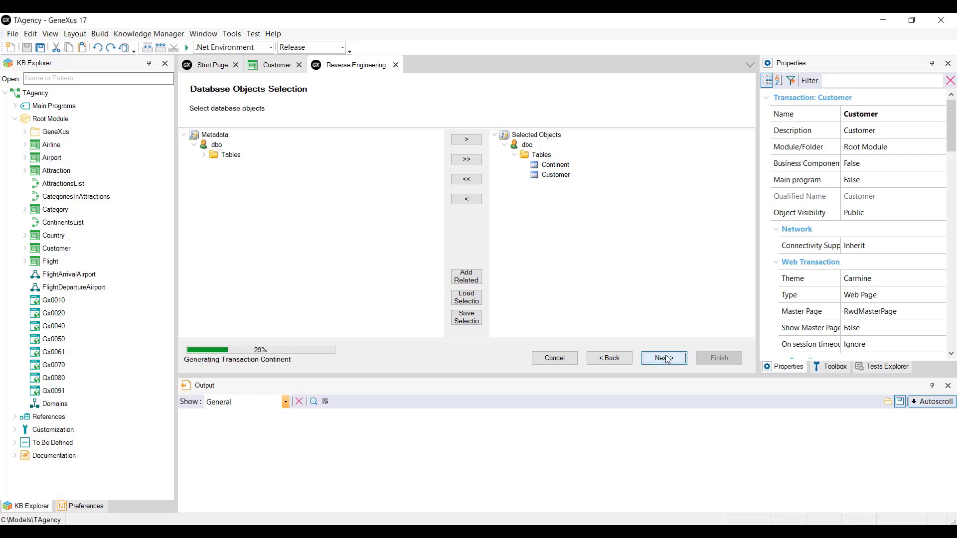
pyautogui.click(663, 358)
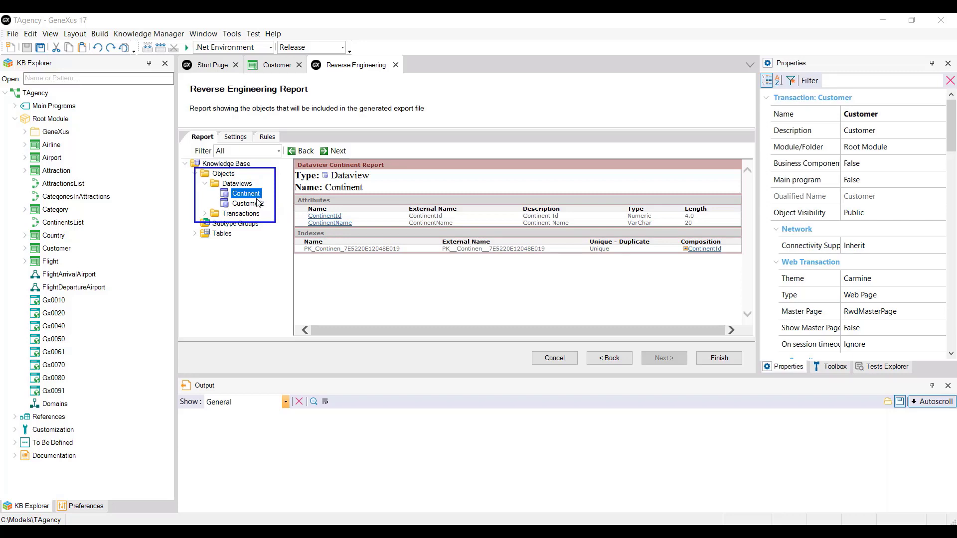
# - Expand the report tree to inspect the Continent and Customer2 transactions and data views
pyautogui.click(206, 213)
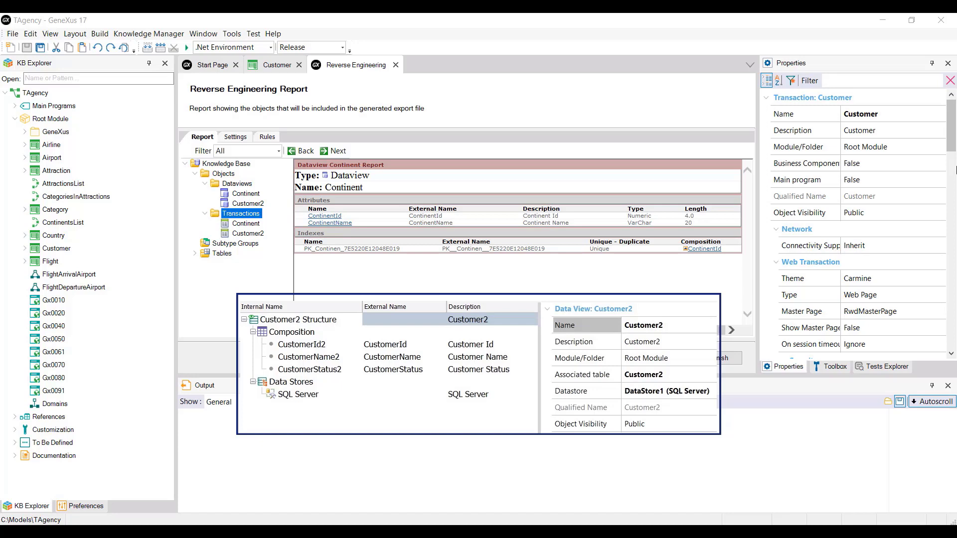
# - Inspect the Customer2 data view mapping to the original Customer table in schema dbo
pyautogui.click(298, 394)
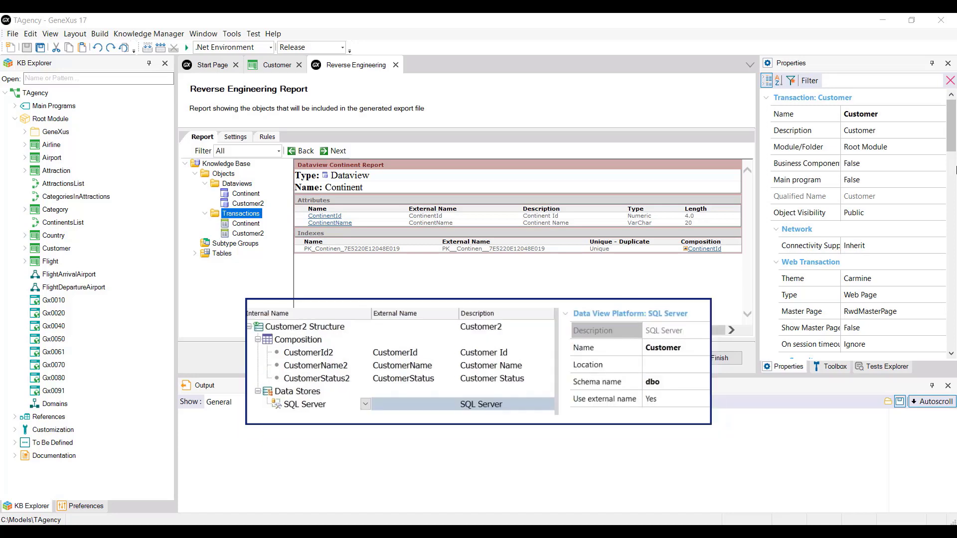
pyautogui.click(305, 404)
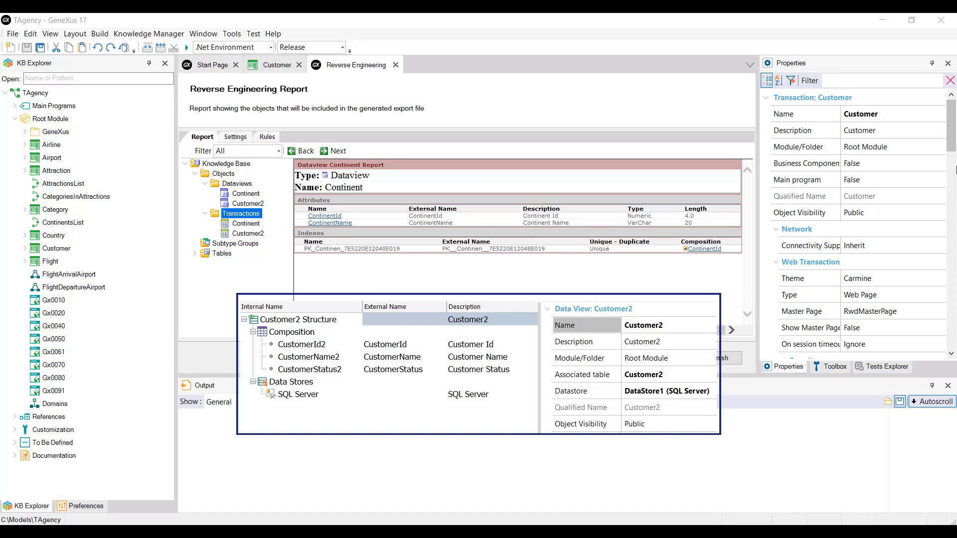
pyautogui.click(668, 391)
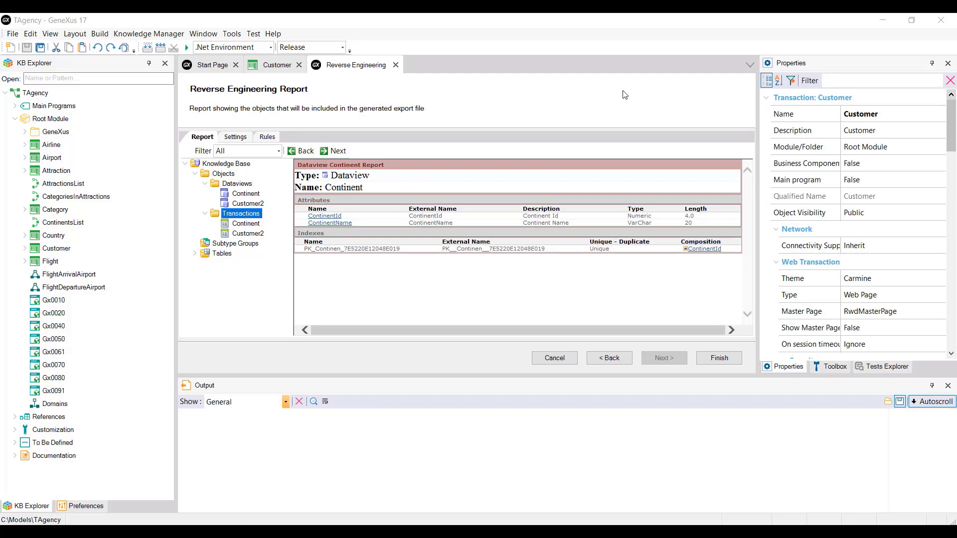
pyautogui.moveTo(310, 129)
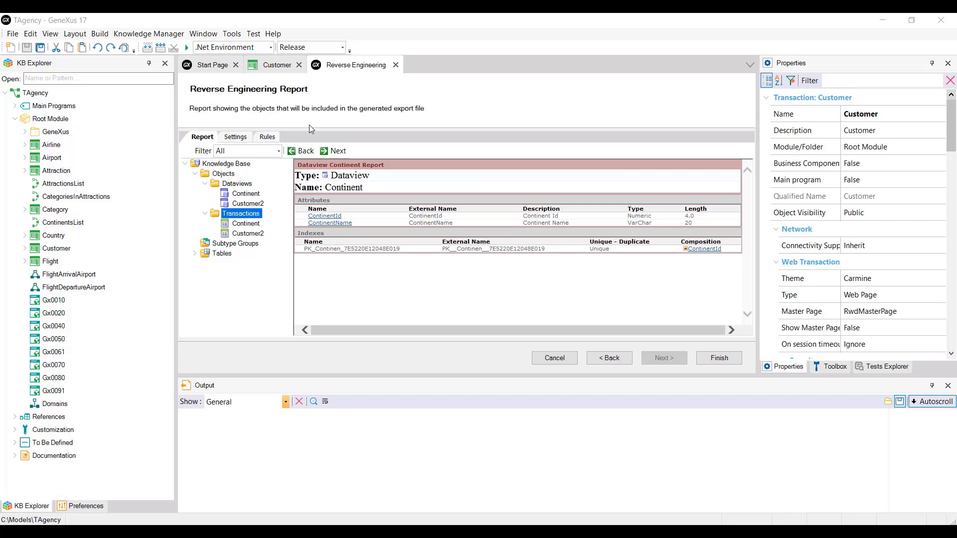
# - Show the generation settings with DataStore1 as data store and transactions enabled
pyautogui.click(235, 136)
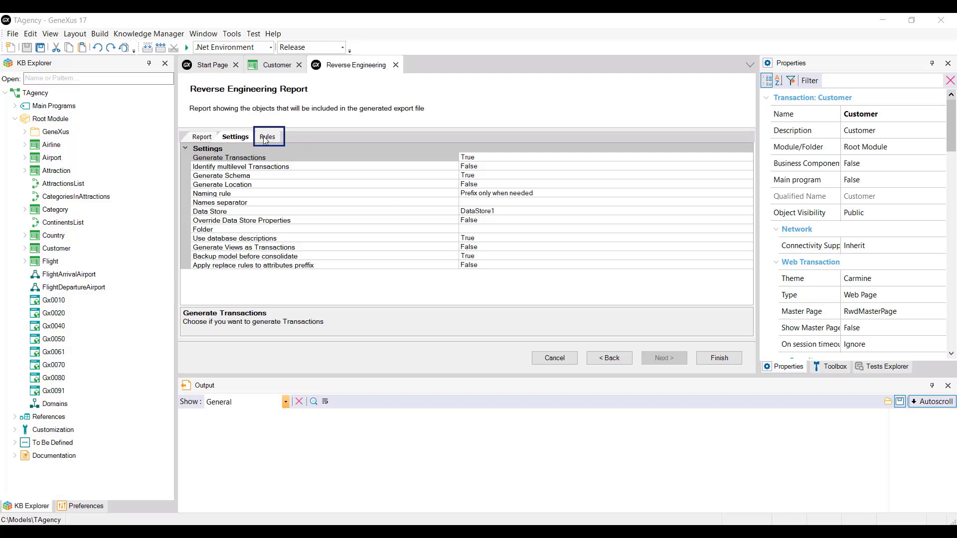
# - Check the empty renaming Rules list and finish to start consolidating Continent and Customer2
pyautogui.click(268, 136)
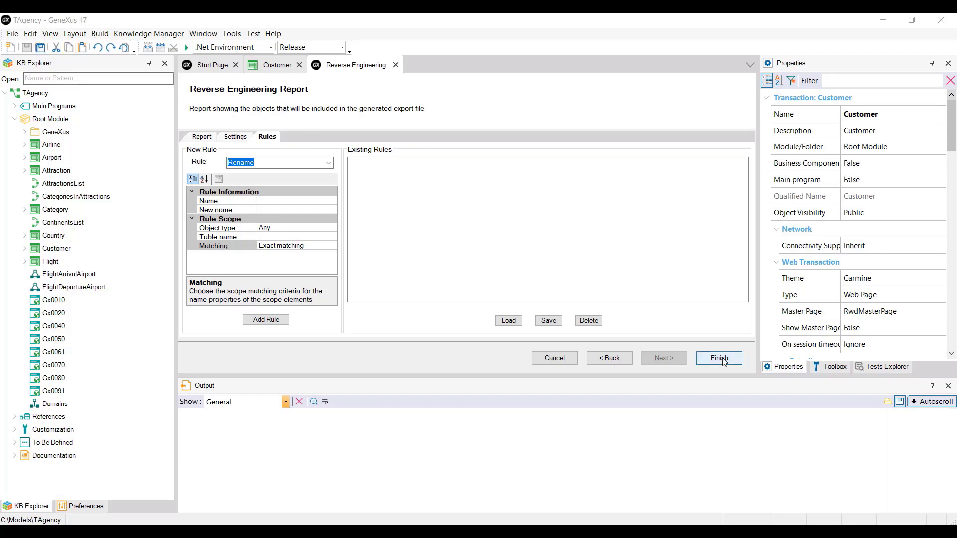
pyautogui.click(718, 358)
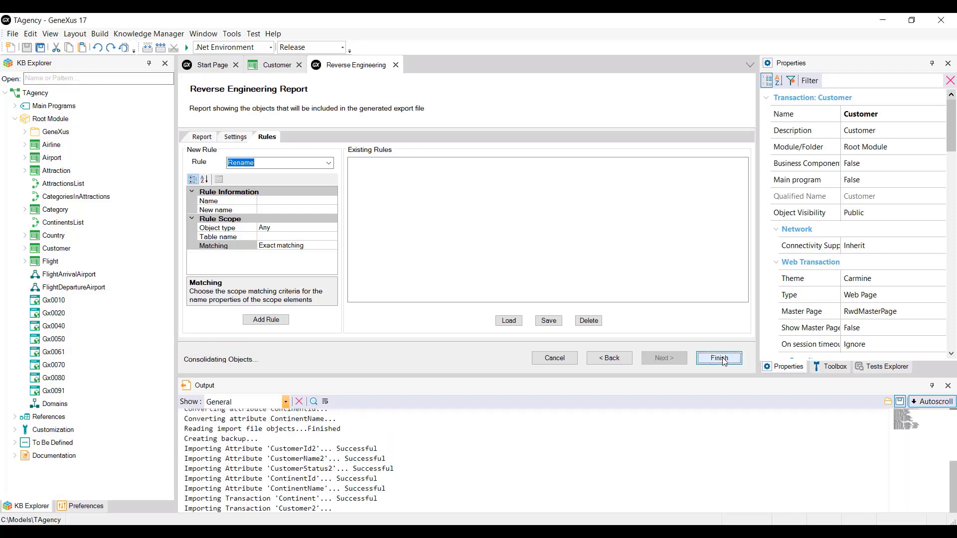
# - Finish the import so Customer2 and Continent get their impact analysis reported
pyautogui.click(719, 357)
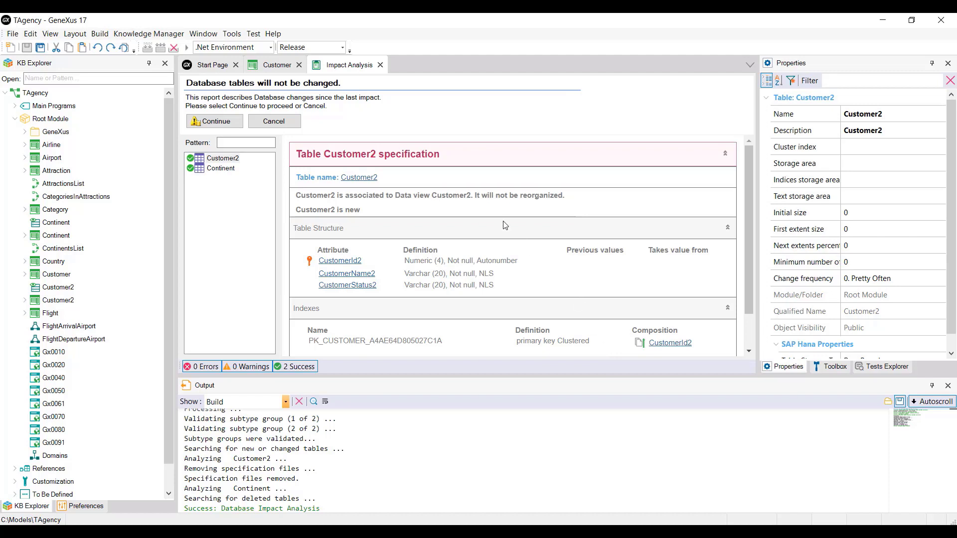
# - Continue past the impact analysis, build, and choose Customer2 in the browser Developer Menu
pyautogui.click(214, 121)
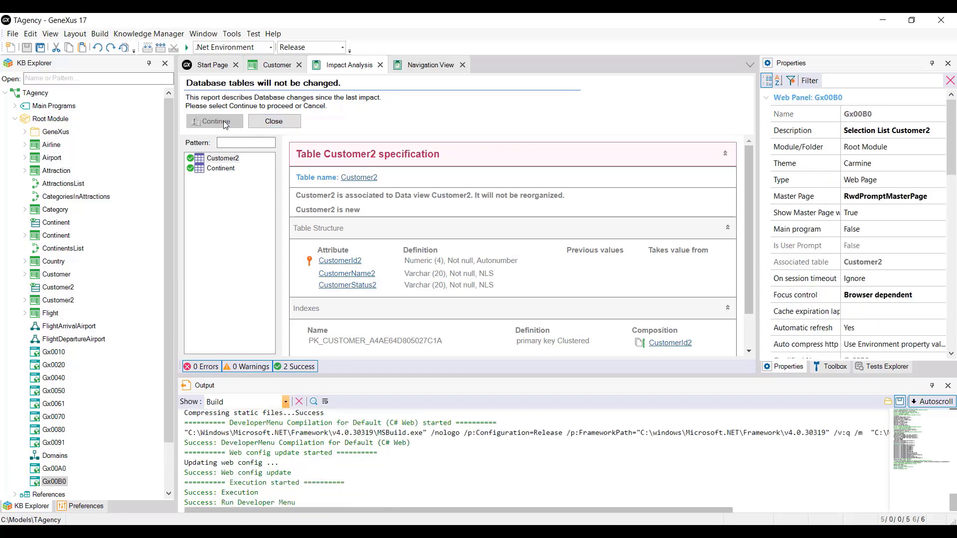
pyautogui.click(214, 121)
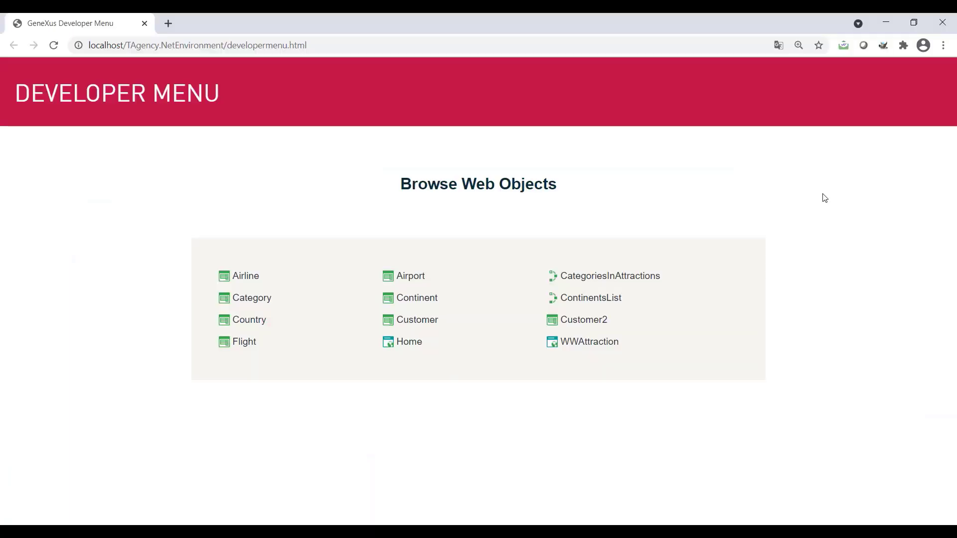
pyautogui.moveTo(793, 208)
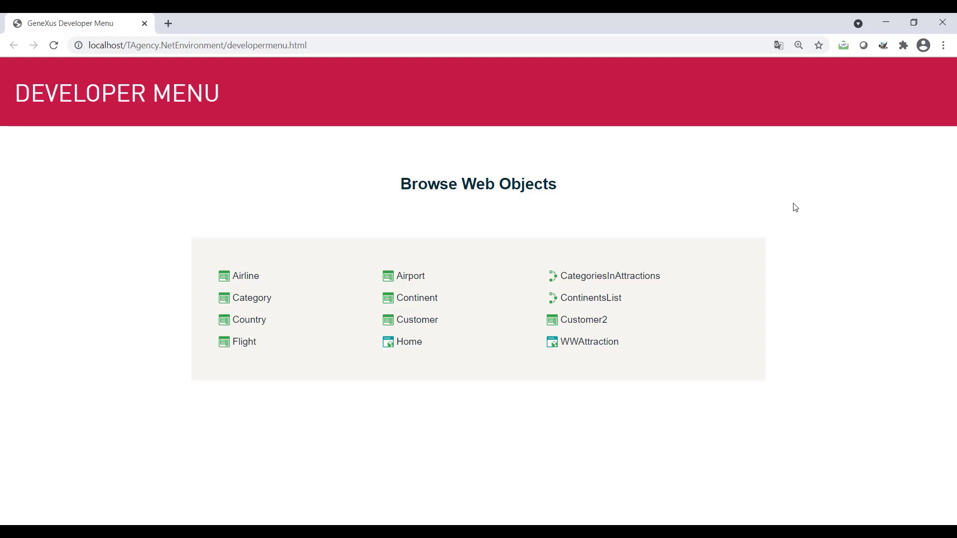
pyautogui.click(584, 319)
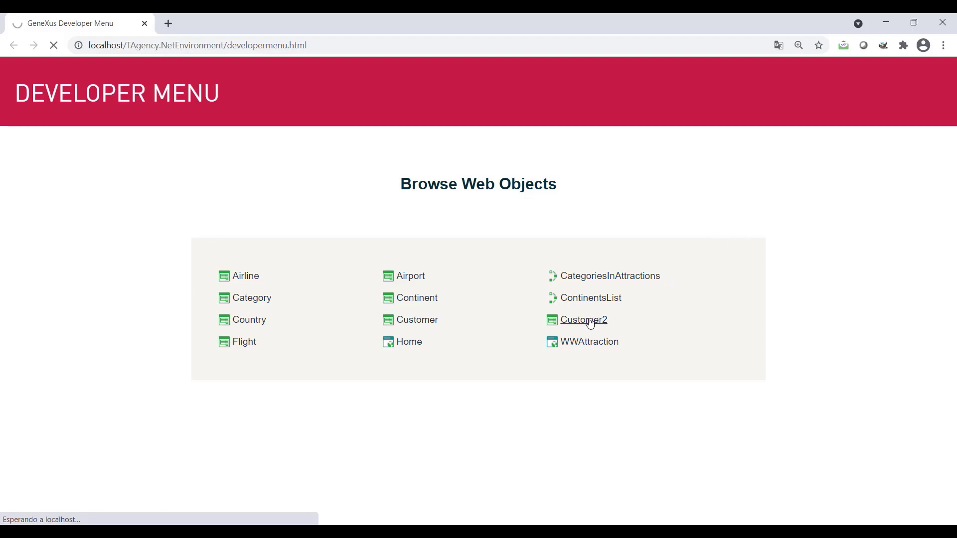
pyautogui.click(583, 319)
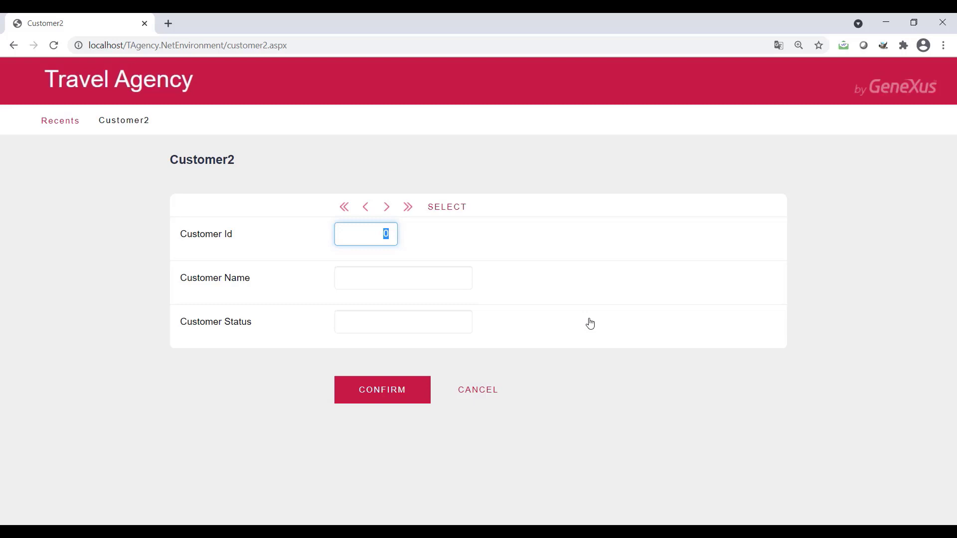
pyautogui.moveTo(467, 211)
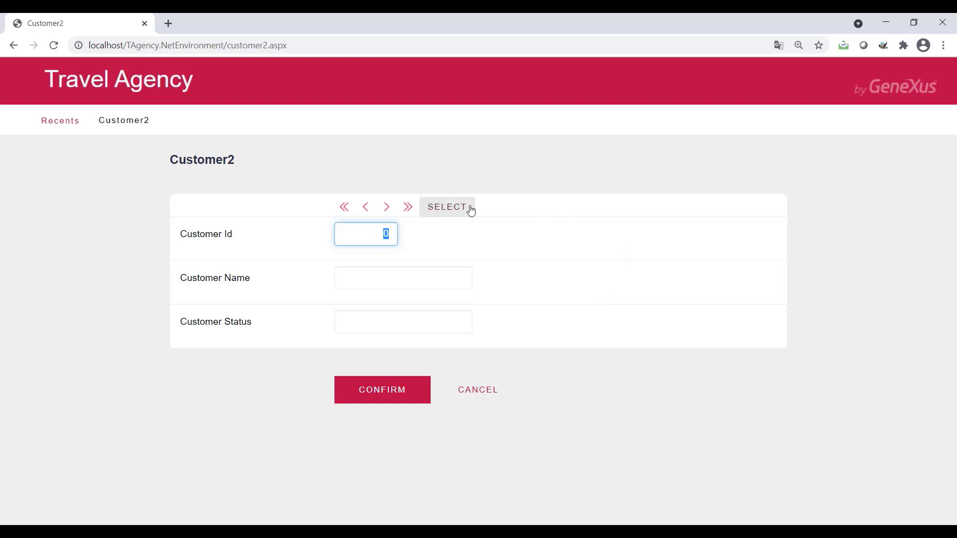
pyautogui.click(448, 207)
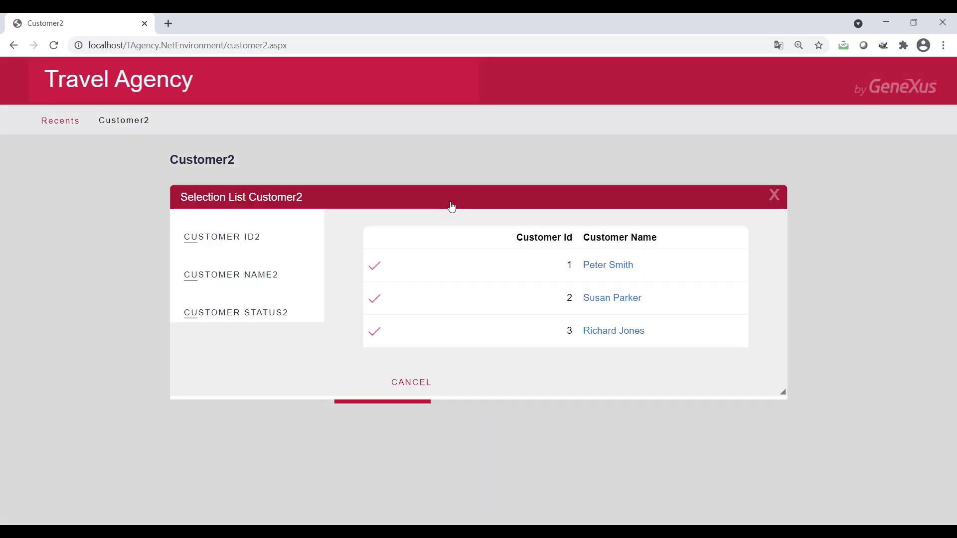
pyautogui.click(773, 195)
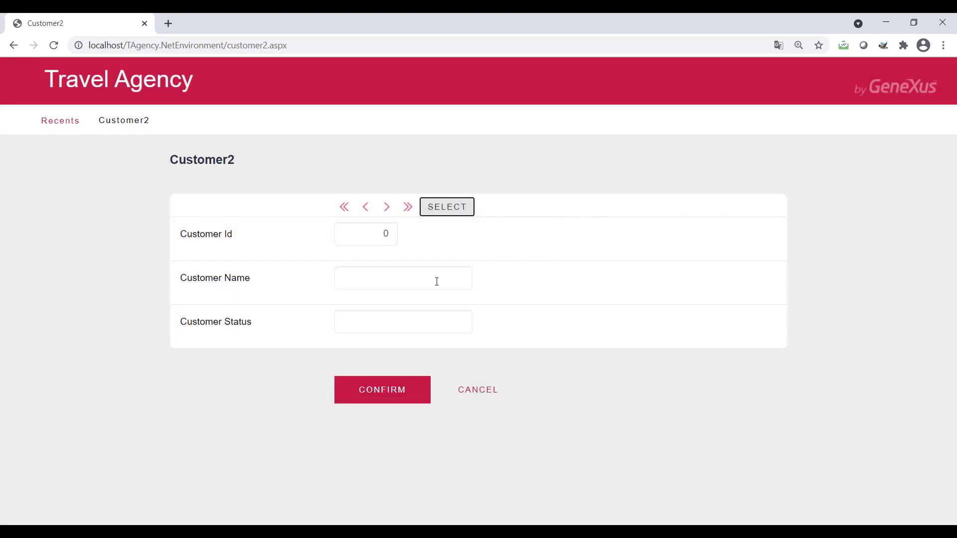
pyautogui.write('A')
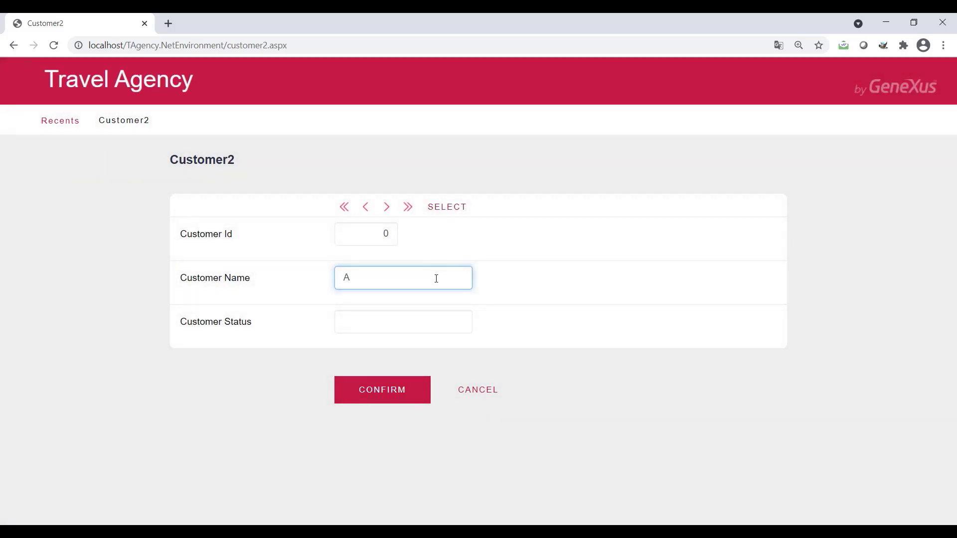
pyautogui.write('nn Willis')
pyautogui.click(402, 321)
pyautogui.write('Active')
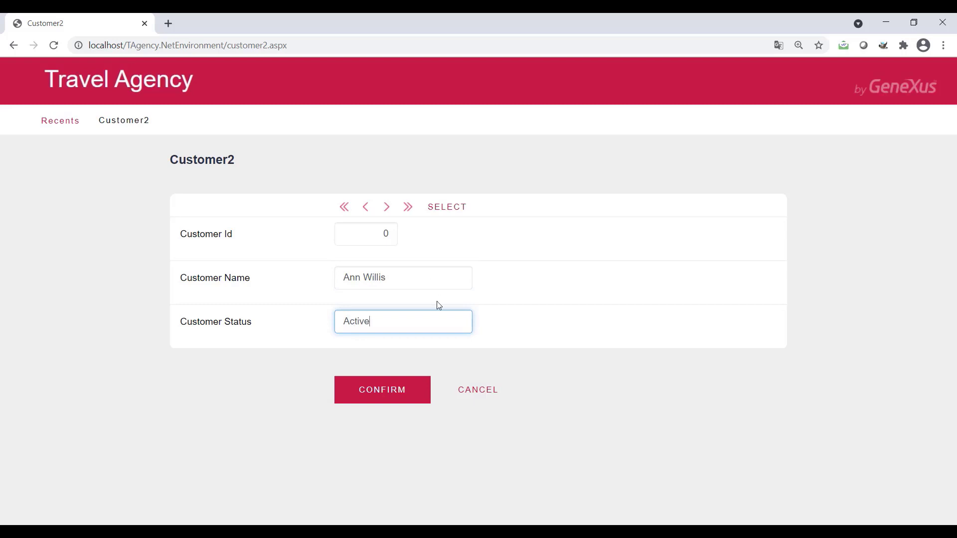
pyautogui.click(382, 389)
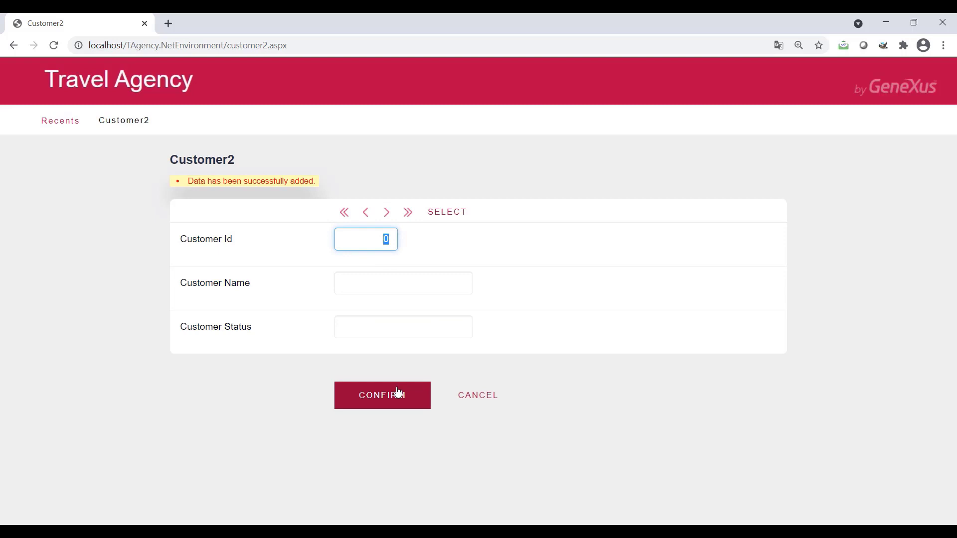
pyautogui.moveTo(440, 236)
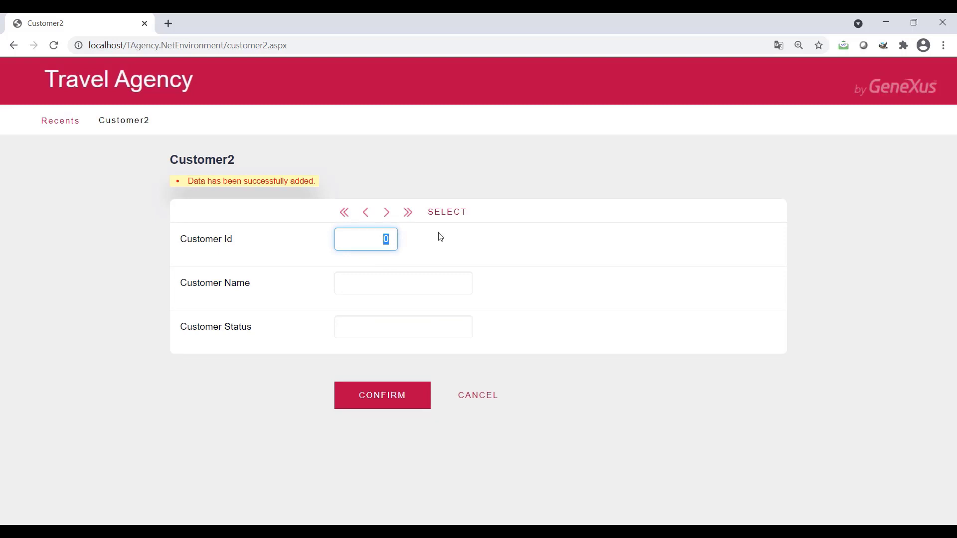
pyautogui.click(446, 212)
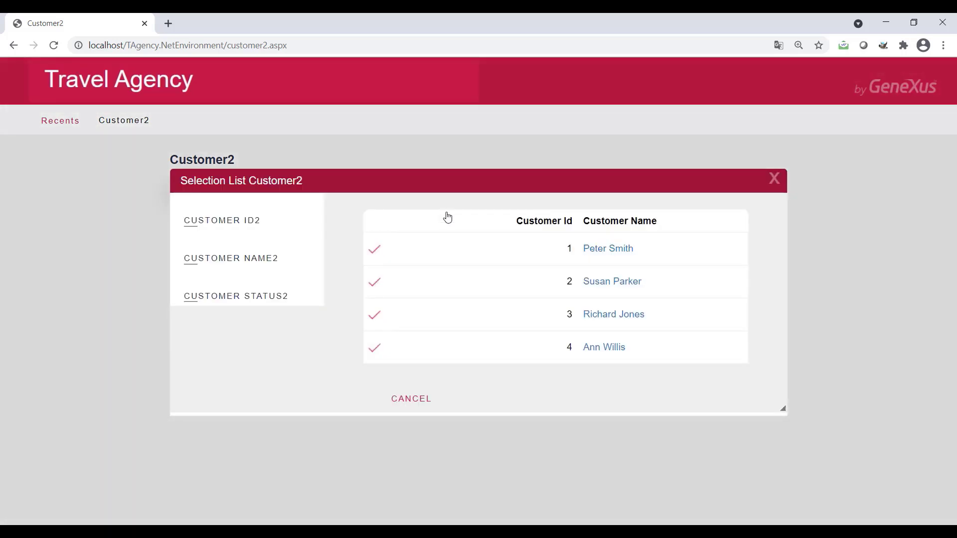
pyautogui.click(611, 281)
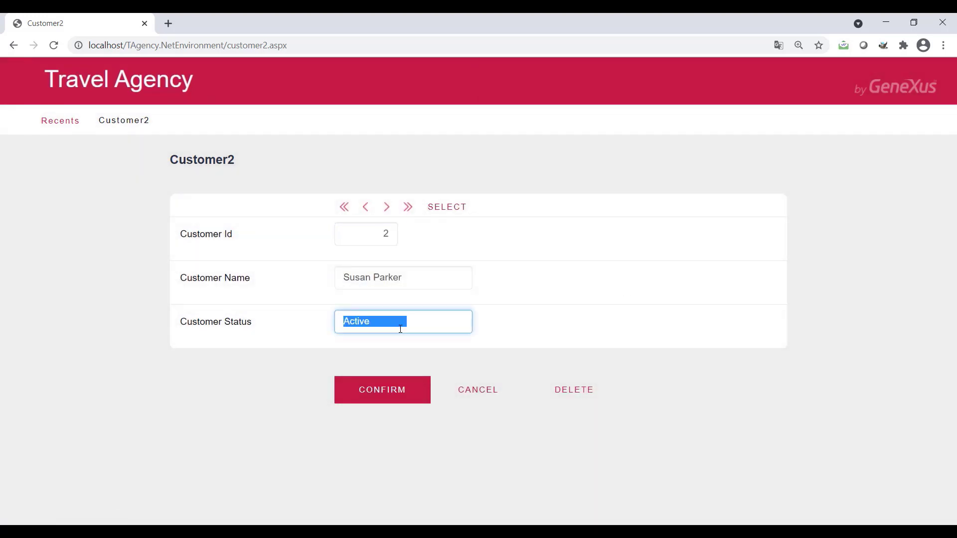
pyautogui.write('Not active')
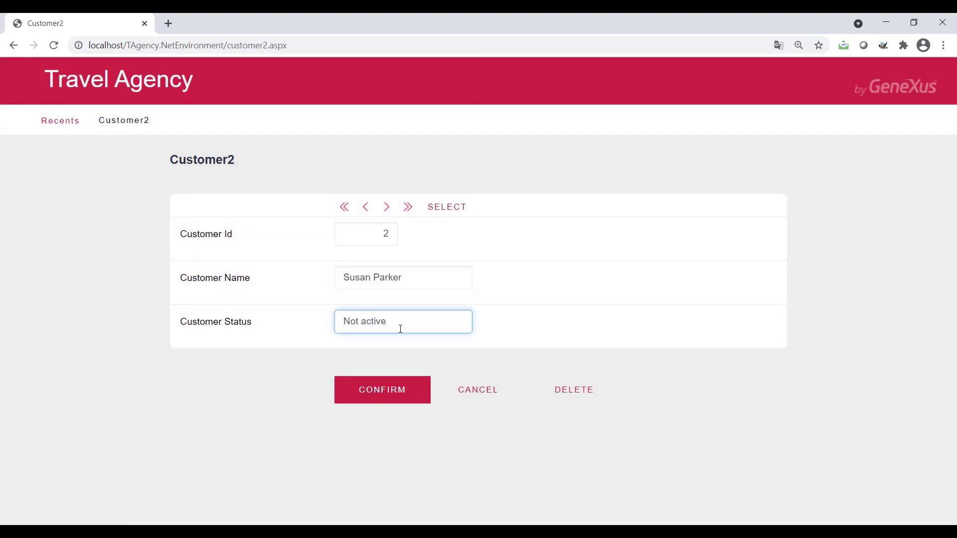
pyautogui.click(382, 390)
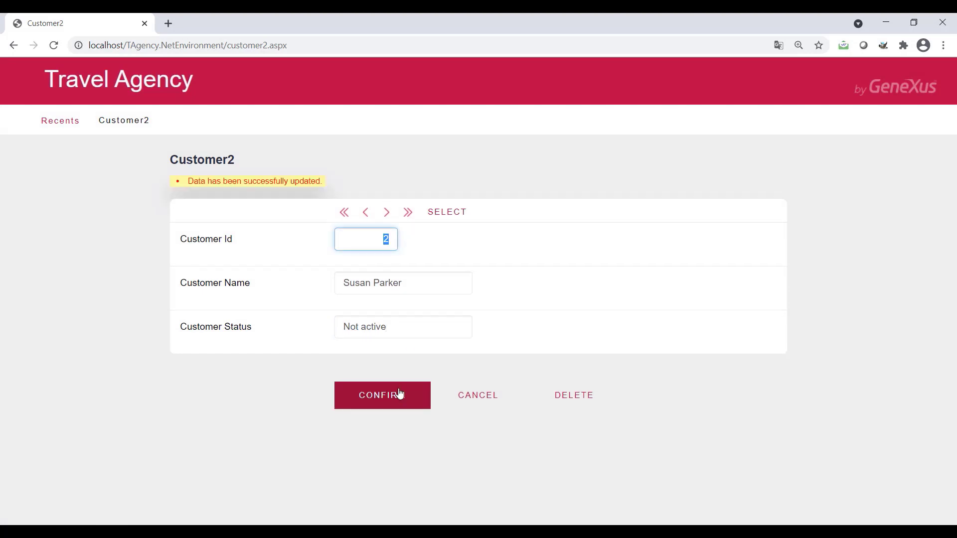
# - Load customer 4 from the Customer2 selection list into the form
pyautogui.click(447, 211)
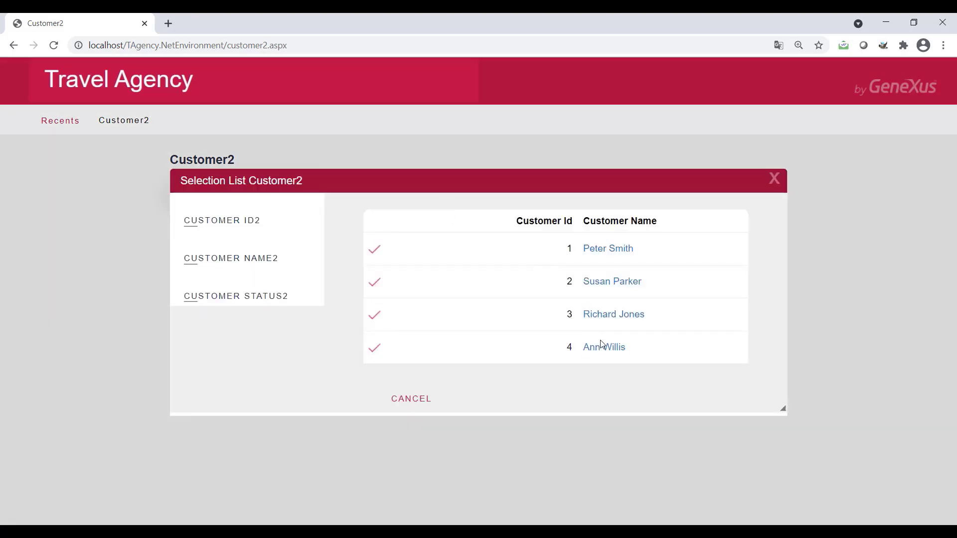
pyautogui.click(604, 347)
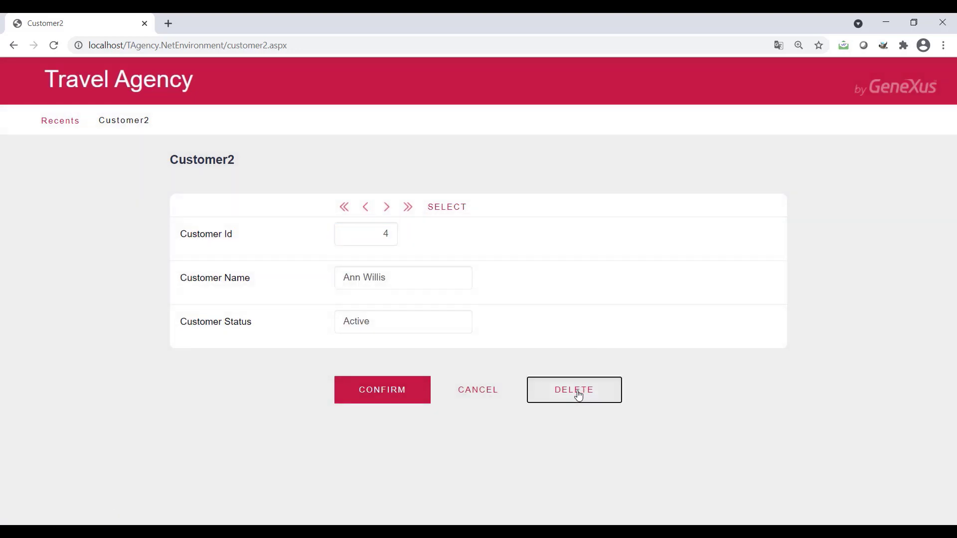
pyautogui.click(574, 389)
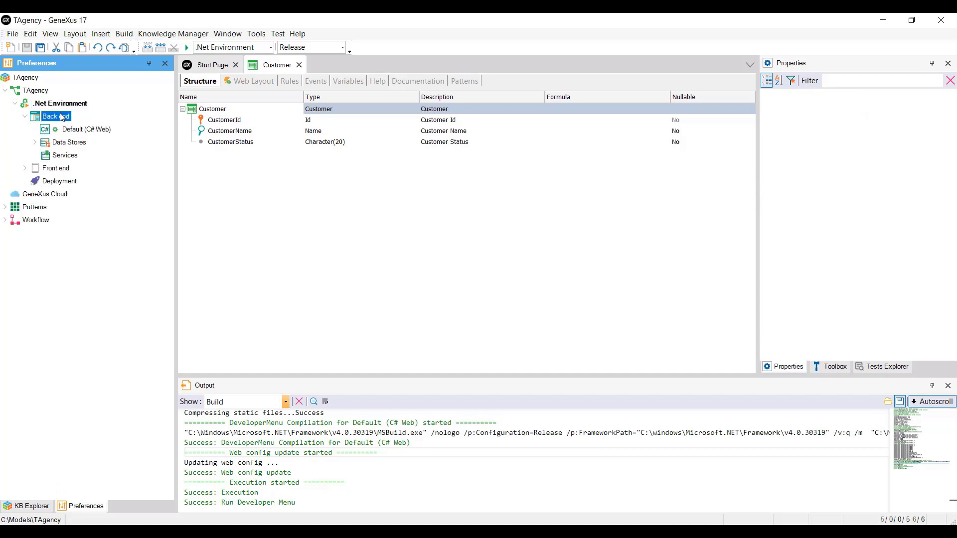
pyautogui.moveTo(65, 144)
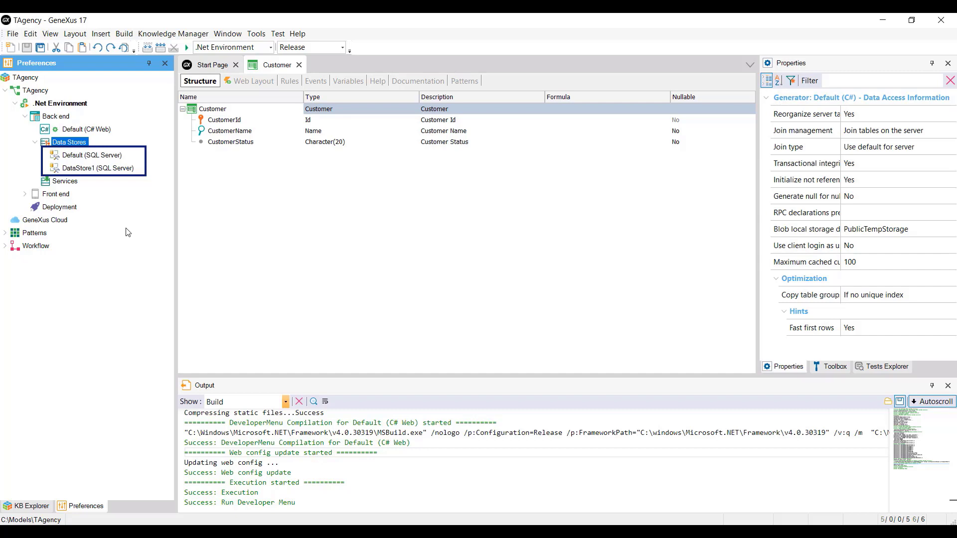
# - Expand the preferences tree to show the Default and DataStore1 SQL Server data stores
pyautogui.click(69, 141)
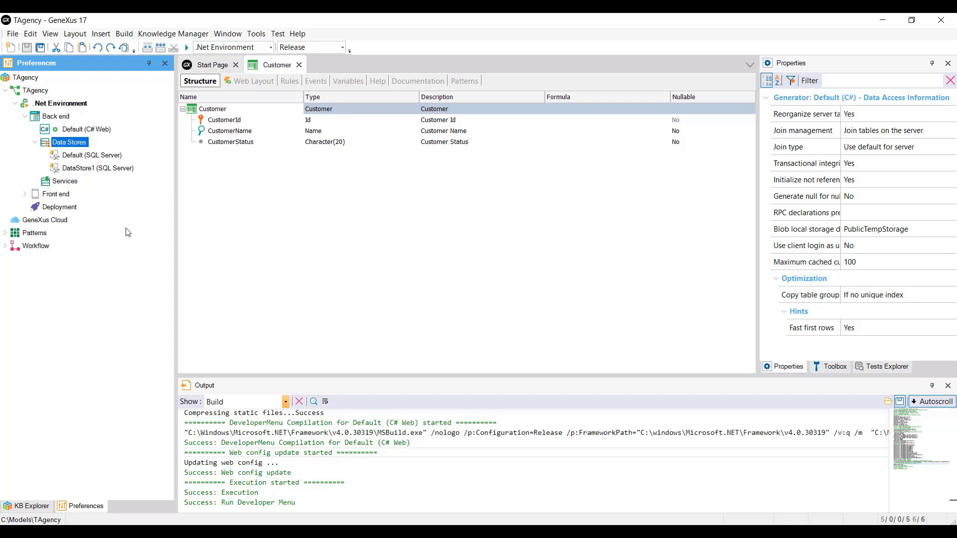
# - Read the connection properties: Default uses TravelAgencyDB, DataStore1 uses eCommerce on GXN895\SQLEXPRESS2019
pyautogui.click(92, 154)
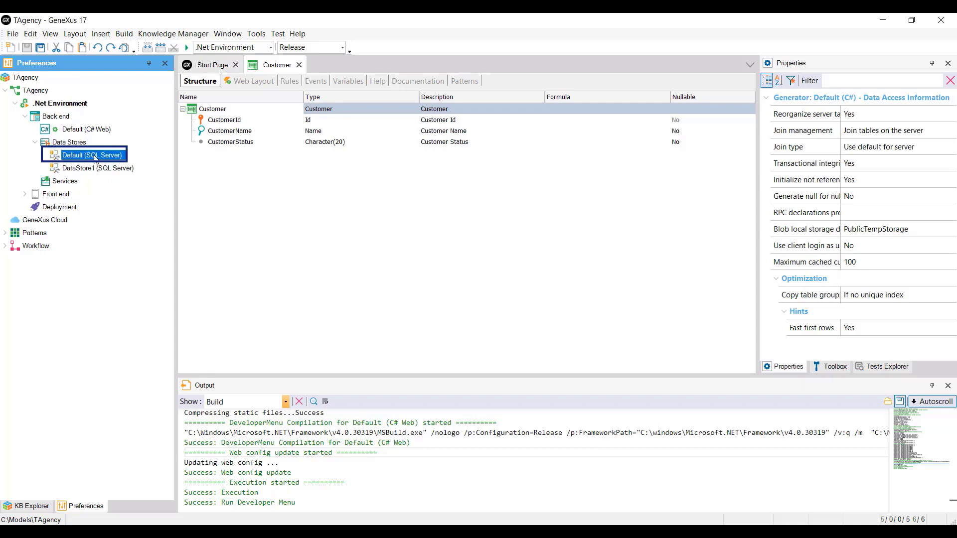
pyautogui.click(93, 154)
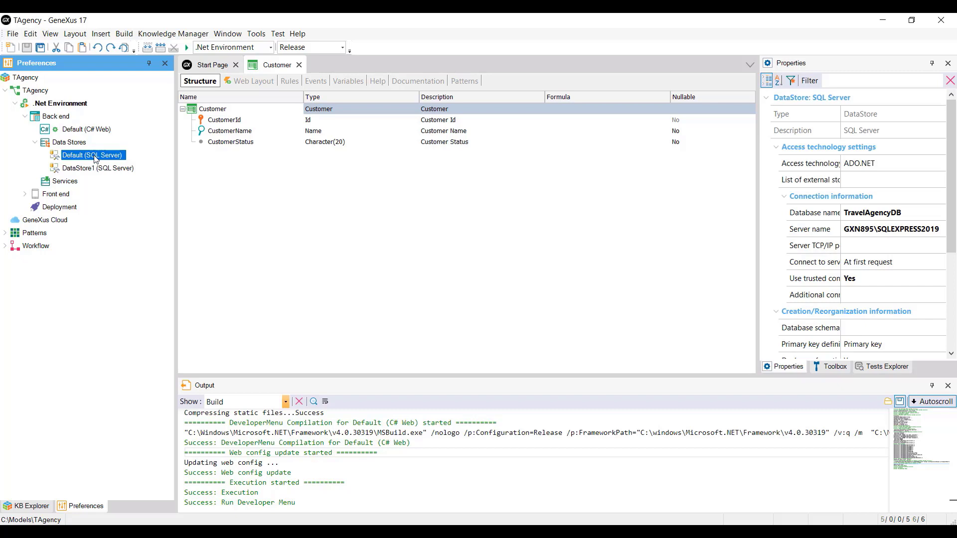
pyautogui.click(97, 167)
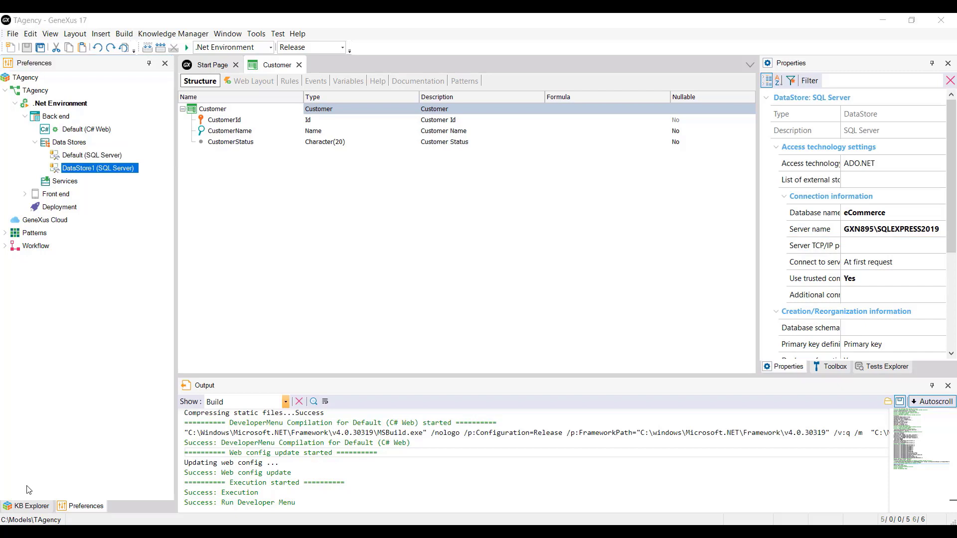
# - From KB Explorer, open the Continent and Customer2 data views and the ContinentsList report
pyautogui.click(29, 506)
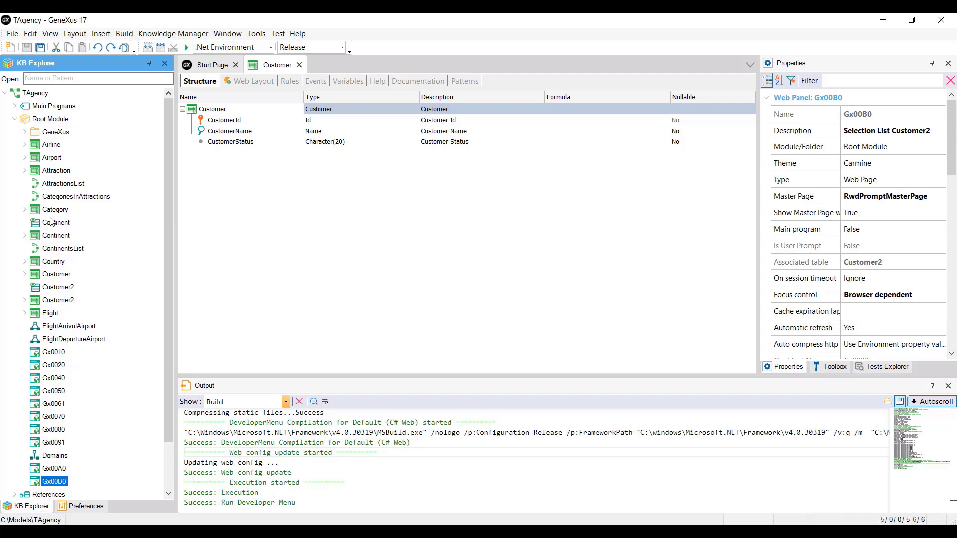
pyautogui.doubleClick(55, 222)
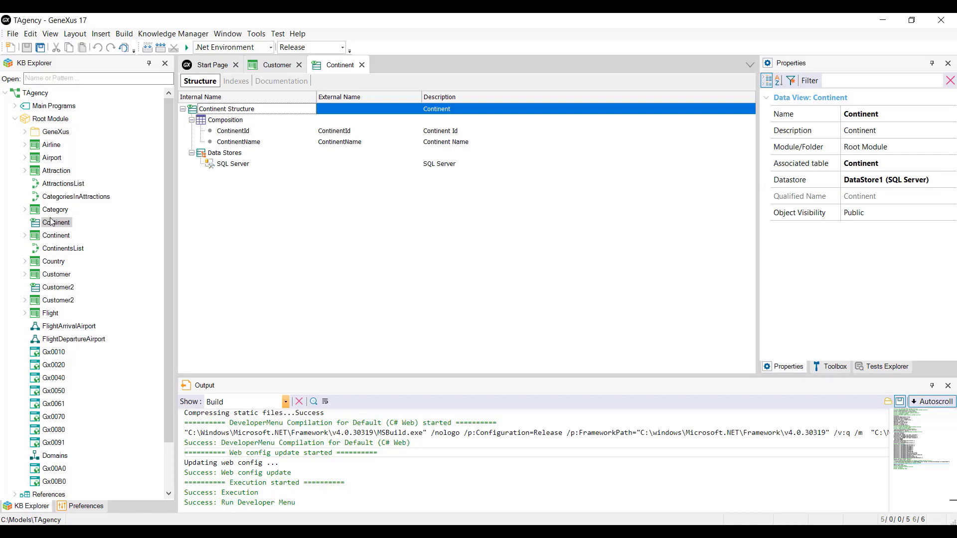
pyautogui.doubleClick(57, 287)
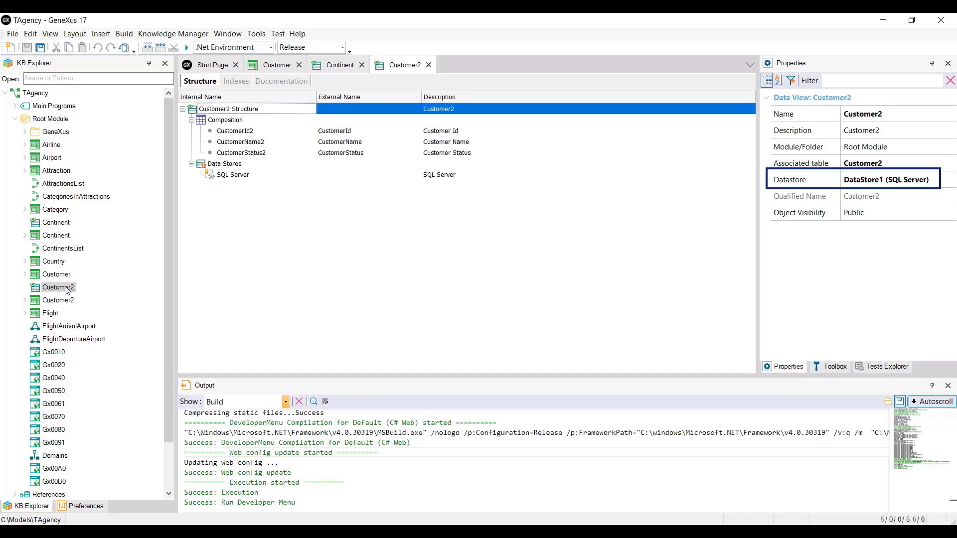
pyautogui.doubleClick(62, 249)
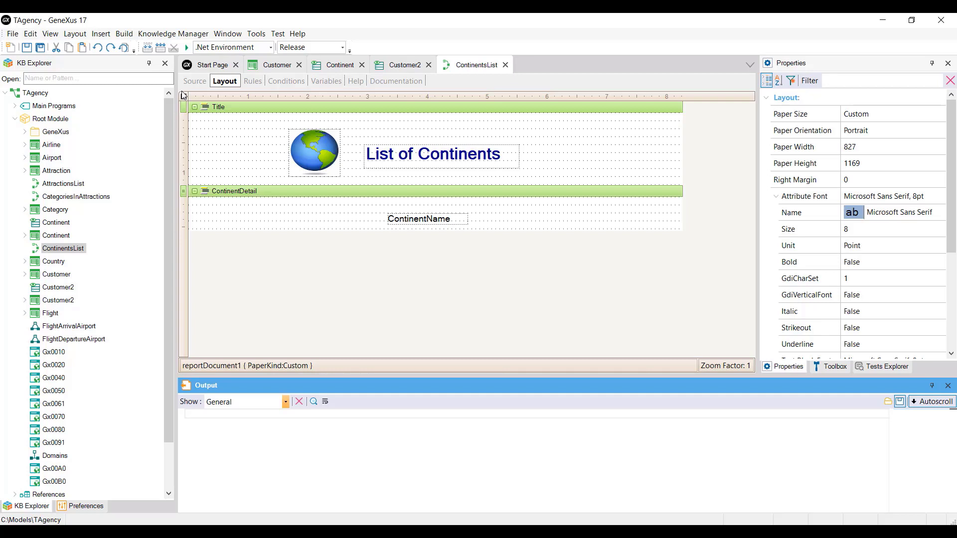
pyautogui.moveTo(197, 94)
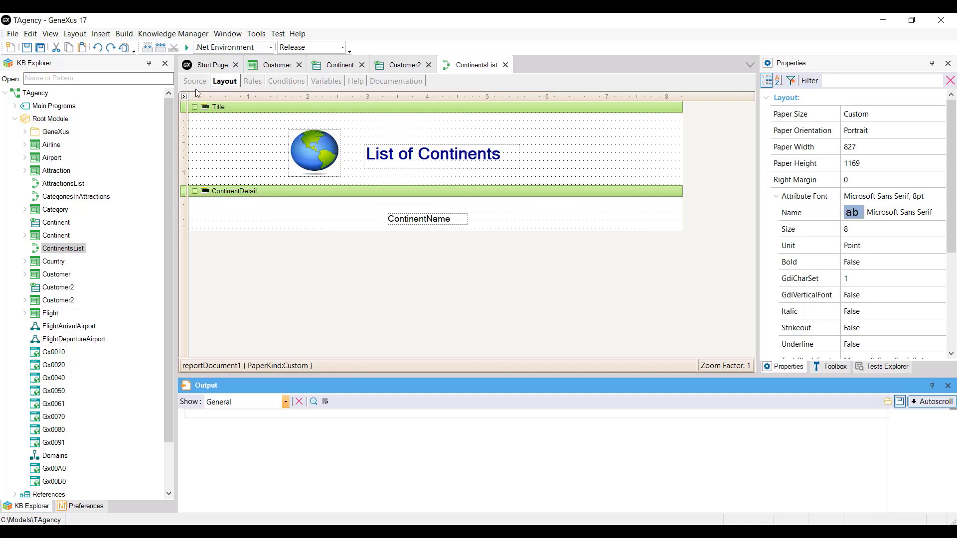
# - Review the ContinentsList source and run it so the List of Continents PDF opens in the browser
pyautogui.click(195, 81)
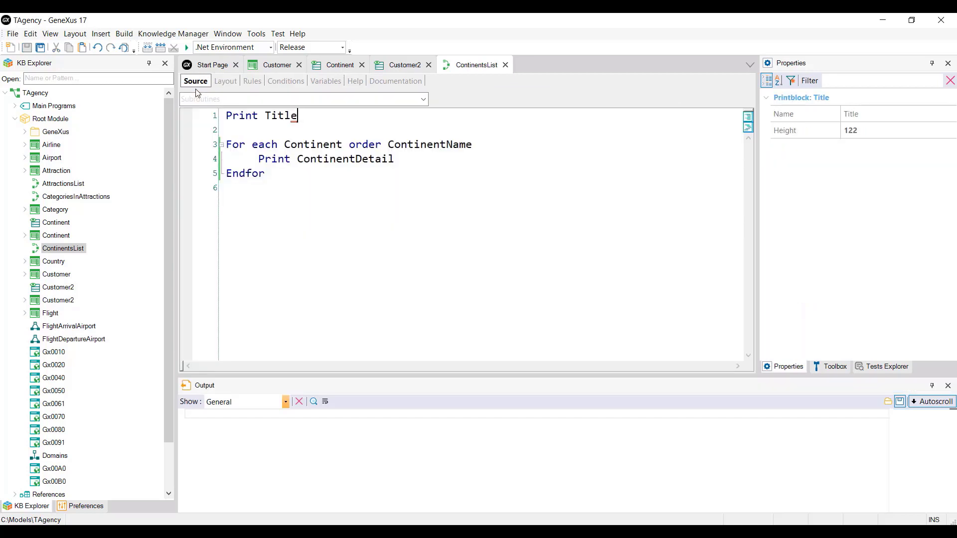
pyautogui.doubleClick(313, 144)
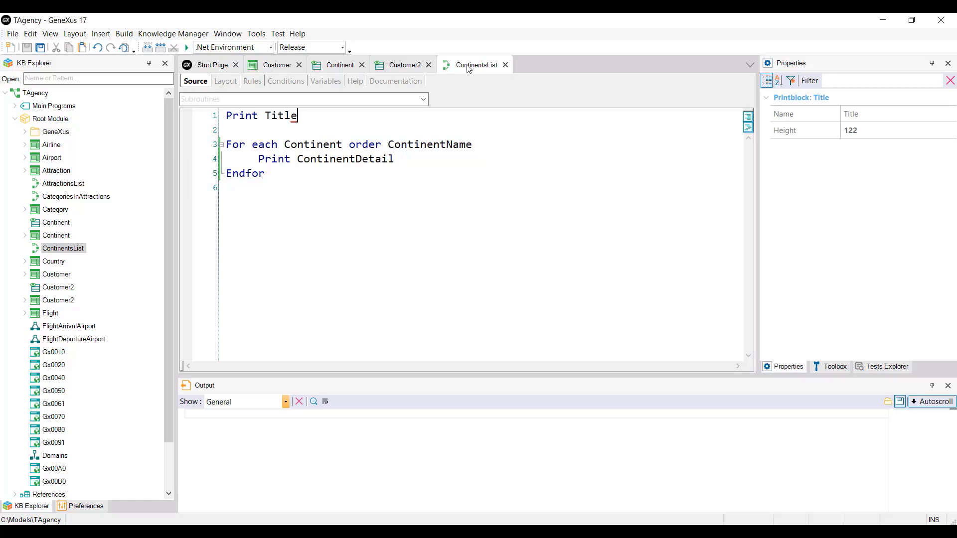
pyautogui.rightClick(474, 64)
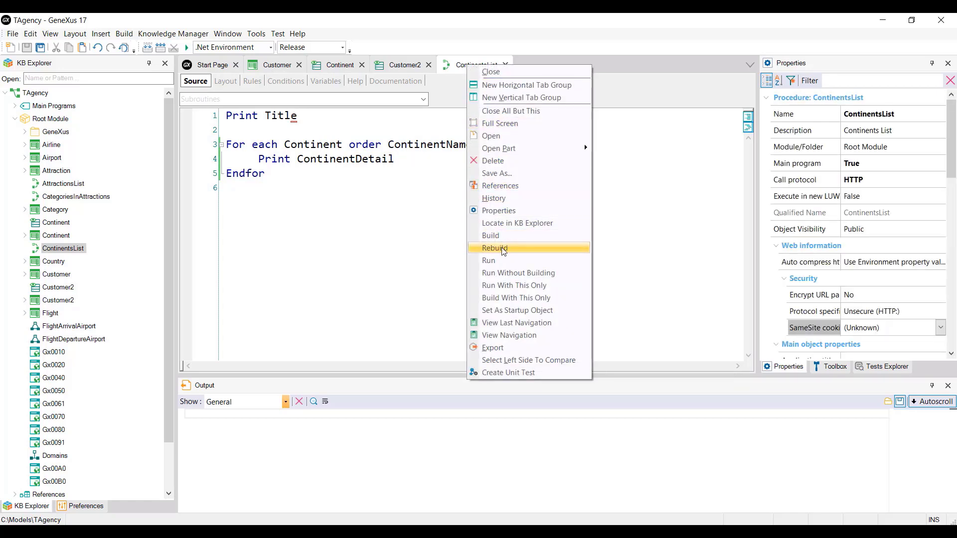
pyautogui.click(488, 260)
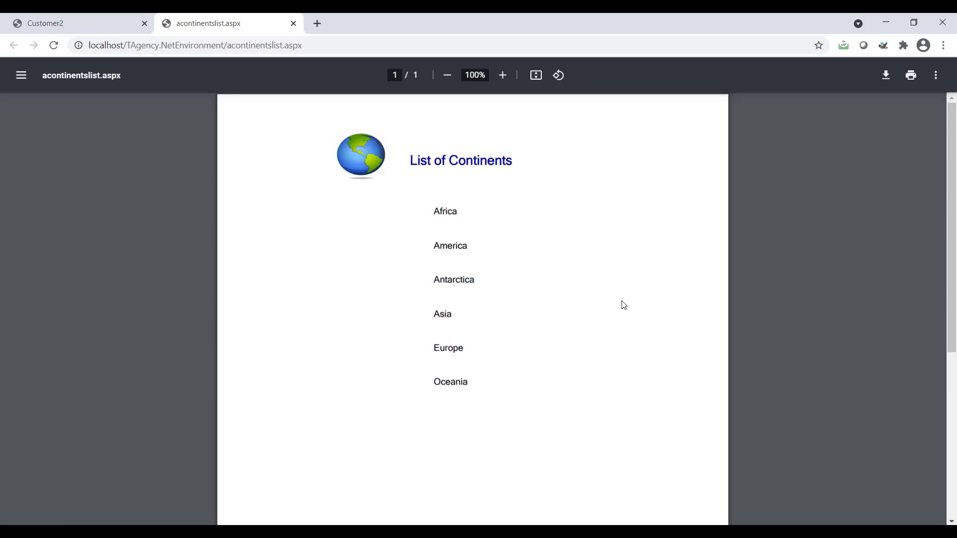